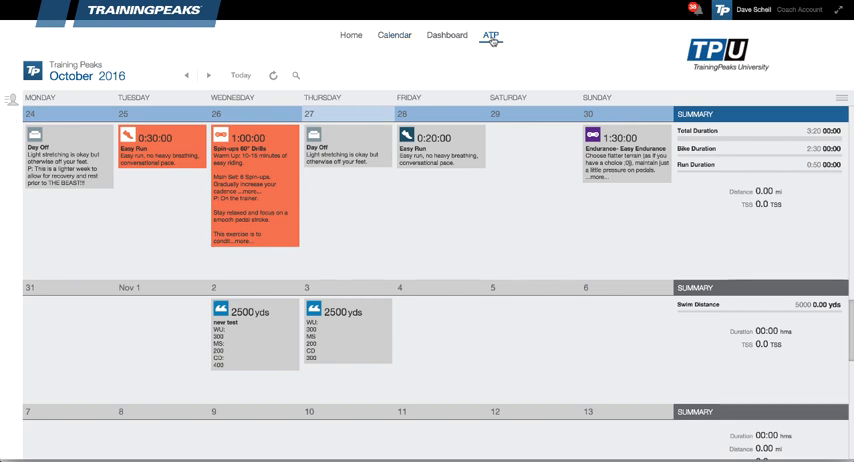
# Open the ATP page from the top navigation.
pyautogui.click(497, 36)
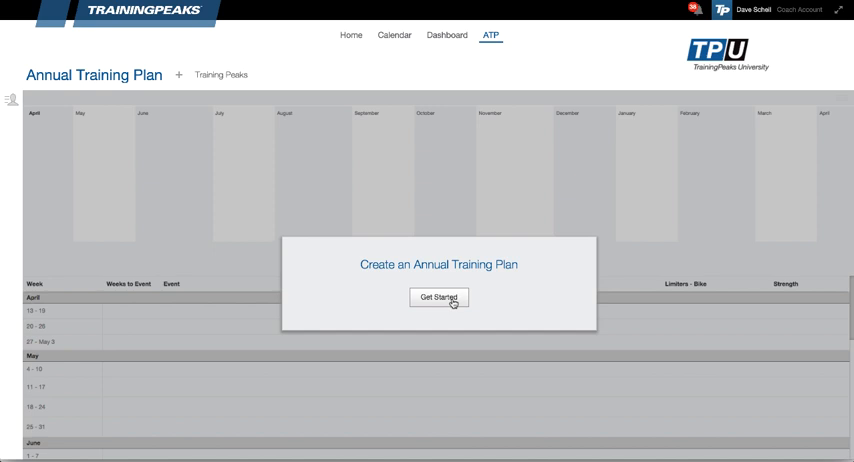
pyautogui.moveTo(181, 78)
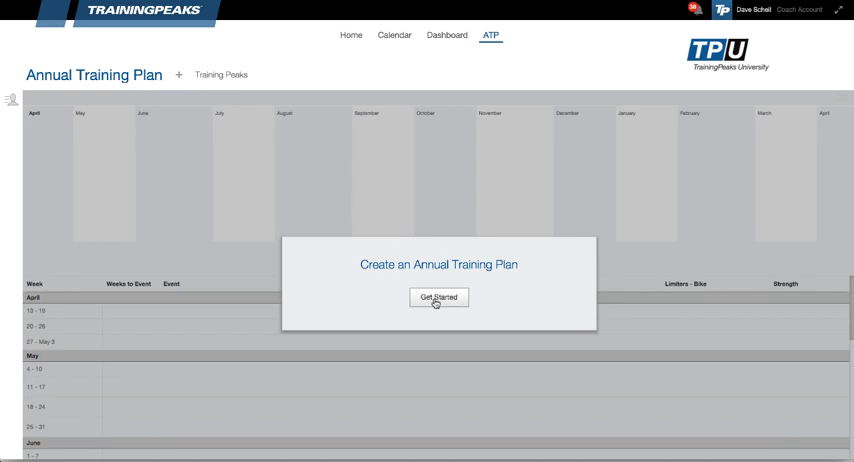
# Start a new plan with Get Started and choose the Weekly TSS methodology.
pyautogui.click(437, 298)
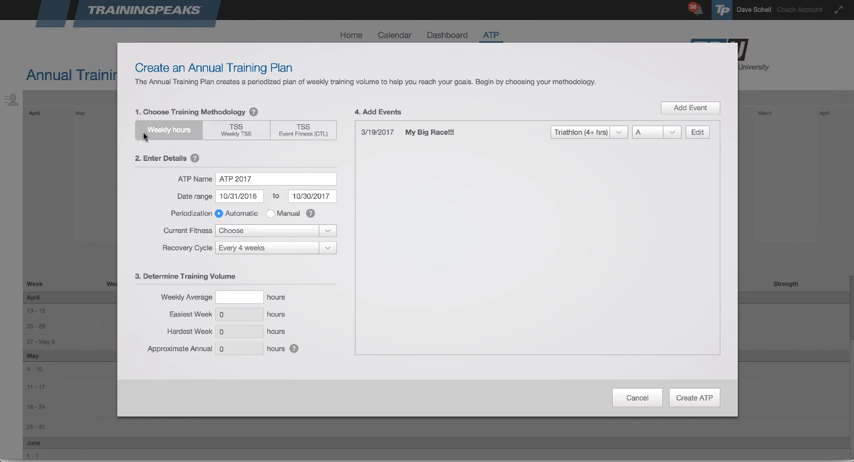
pyautogui.moveTo(170, 136)
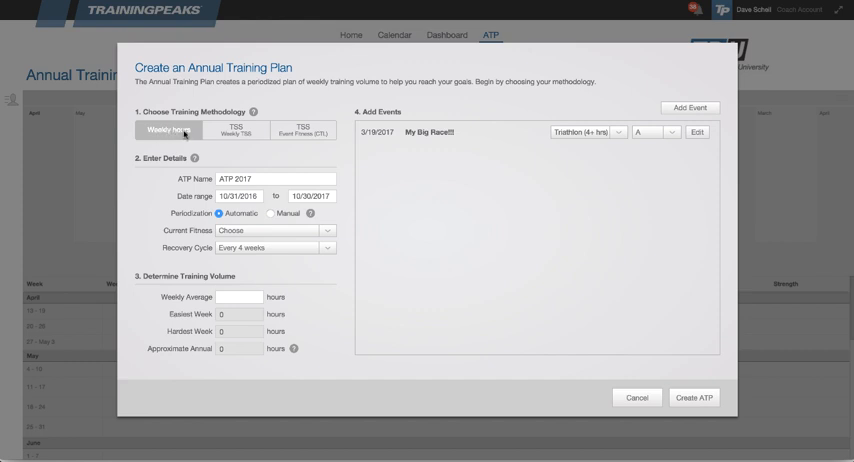
pyautogui.moveTo(237, 133)
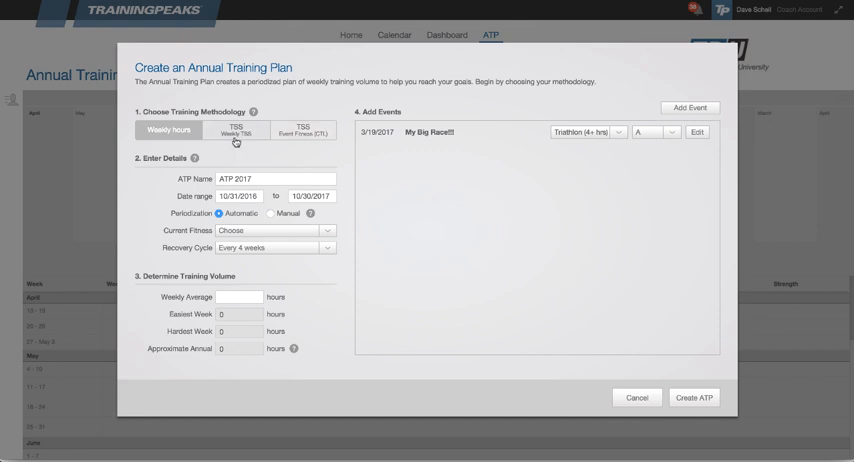
pyautogui.click(234, 133)
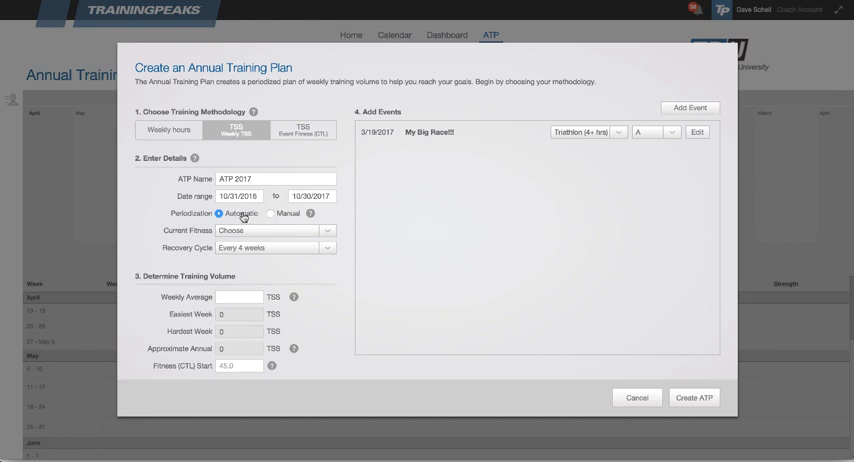
pyautogui.moveTo(248, 218)
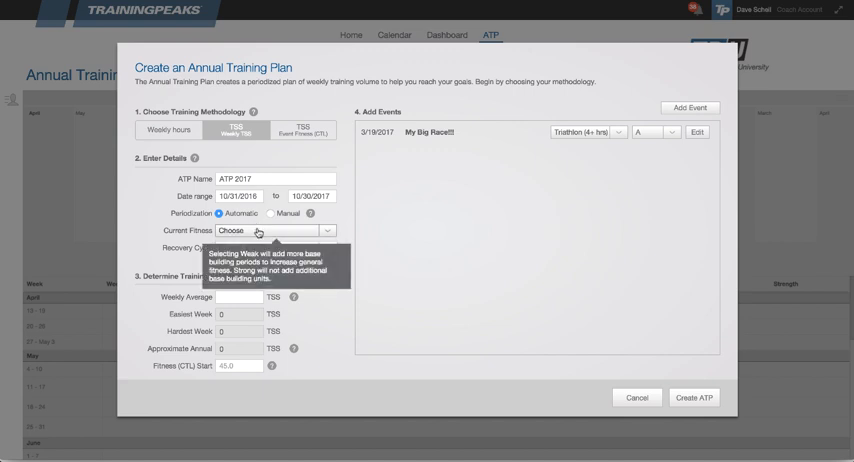
# Set current fitness to Strong, keep Every 4 weeks recovery, and select Weekly Average.
pyautogui.click(280, 238)
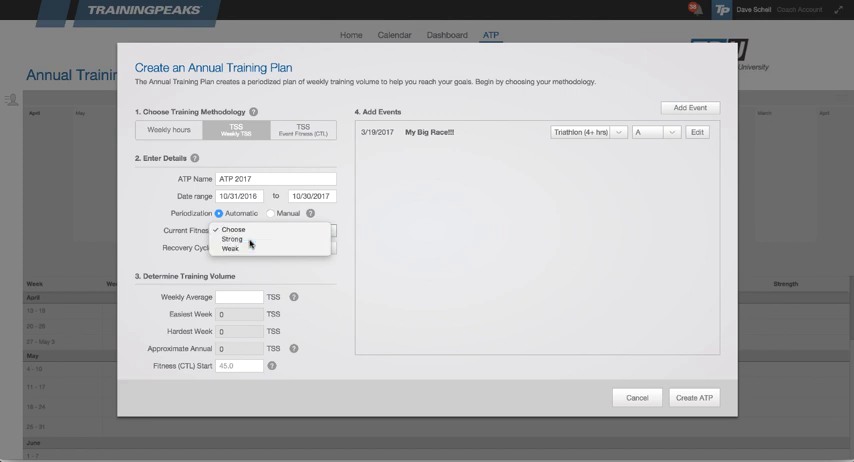
pyautogui.click(229, 240)
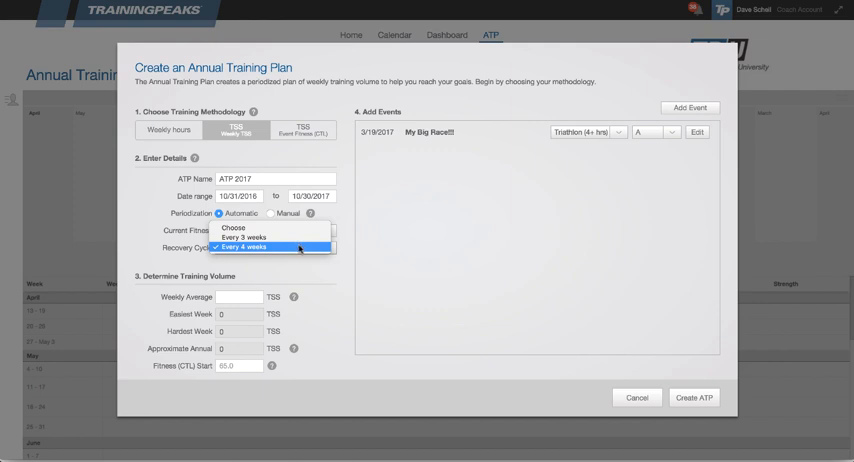
pyautogui.click(254, 249)
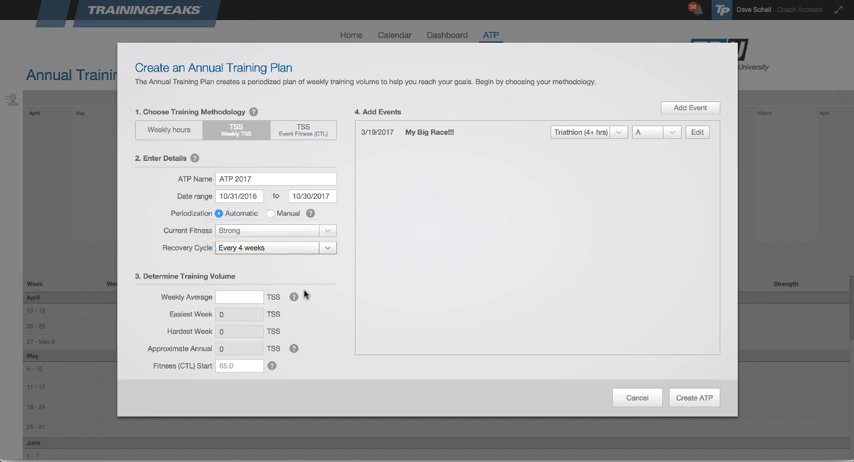
pyautogui.click(240, 297)
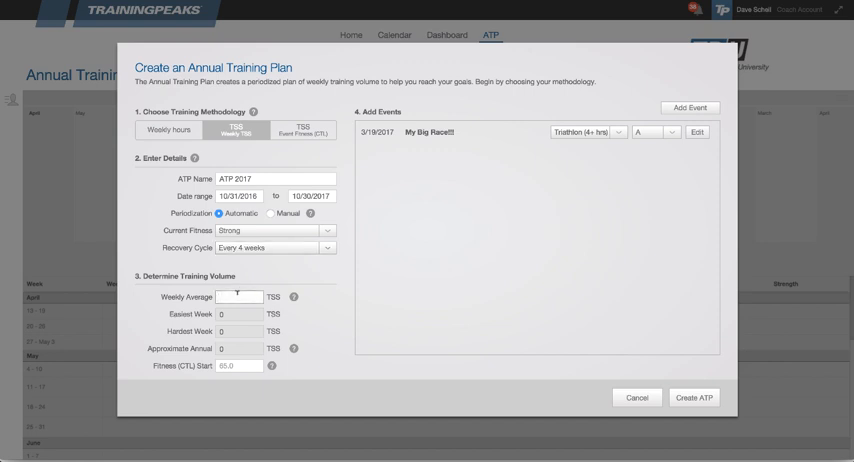
# Enter 400 as the weekly average TSS.
pyautogui.write('400')
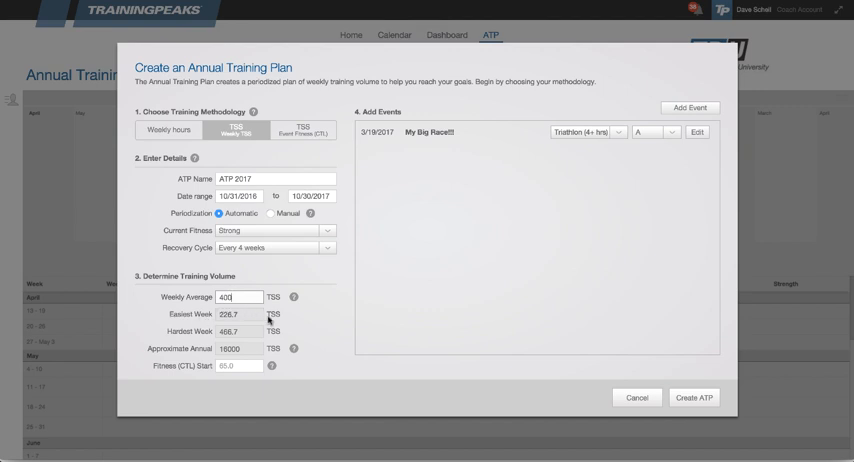
pyautogui.moveTo(246, 332)
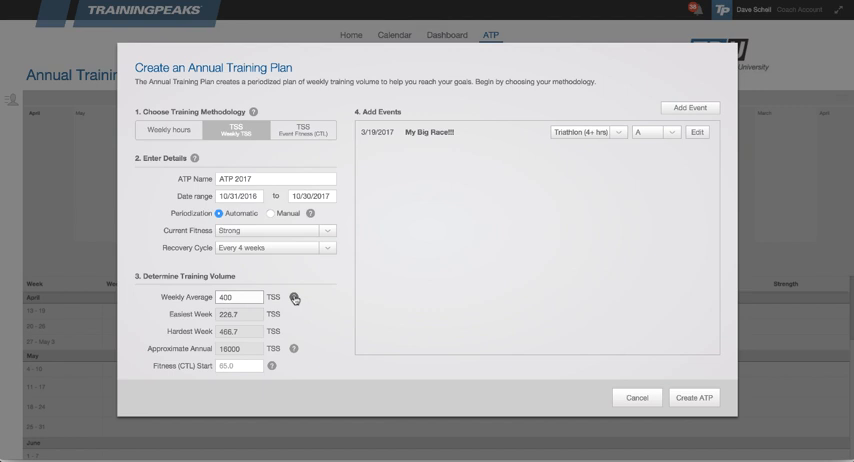
pyautogui.moveTo(297, 354)
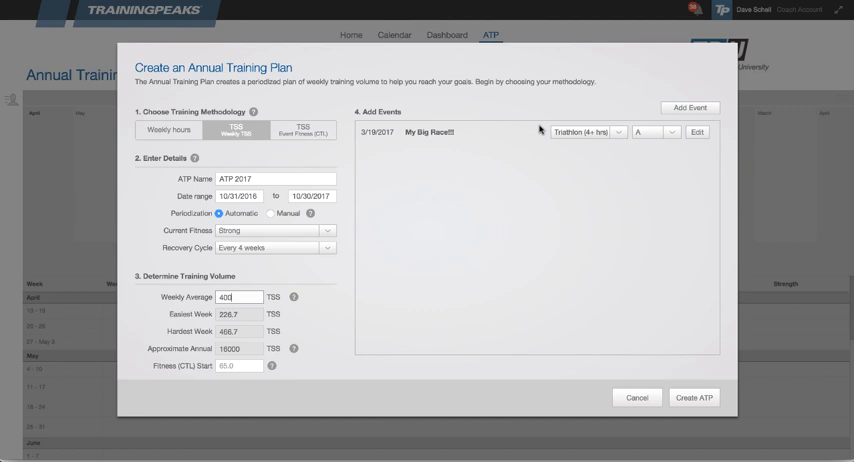
pyautogui.click(617, 133)
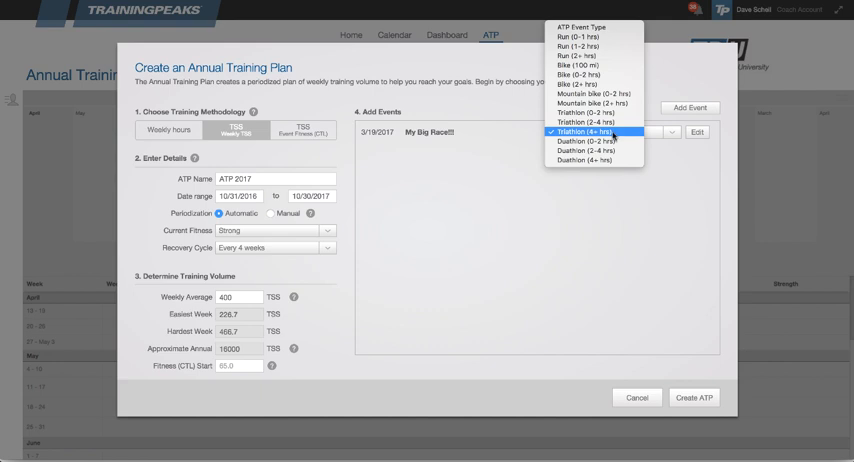
pyautogui.click(588, 131)
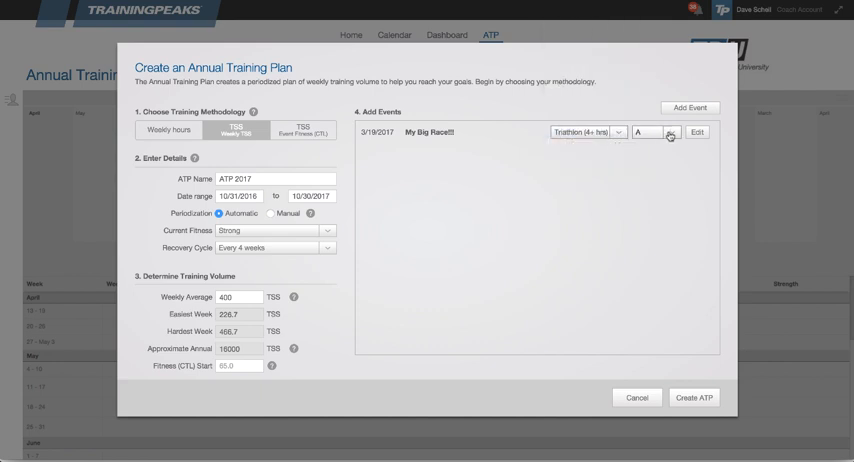
pyautogui.click(664, 135)
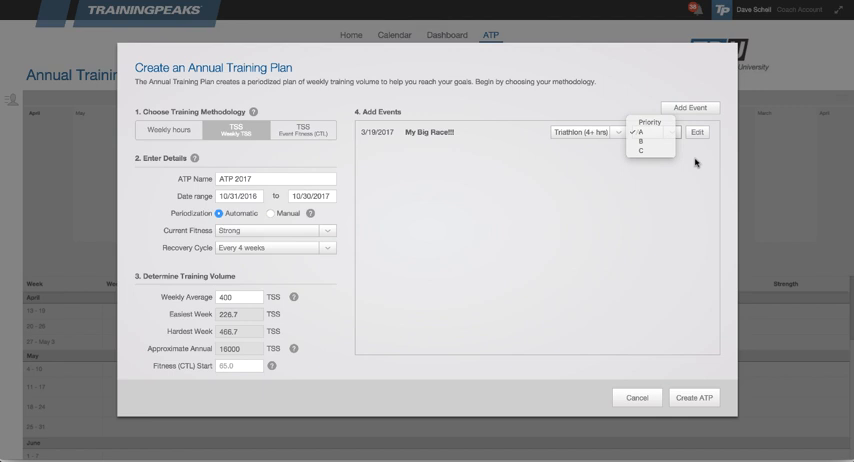
pyautogui.click(645, 131)
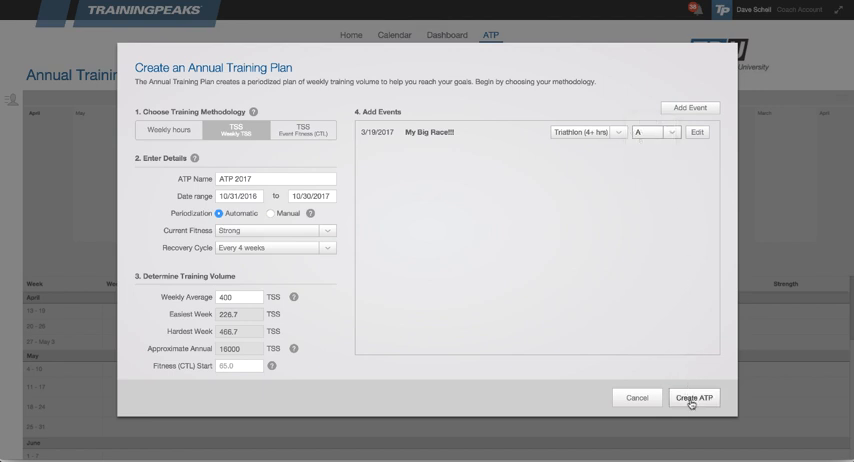
# Create the ATP 2017 plan with Create ATP.
pyautogui.click(708, 397)
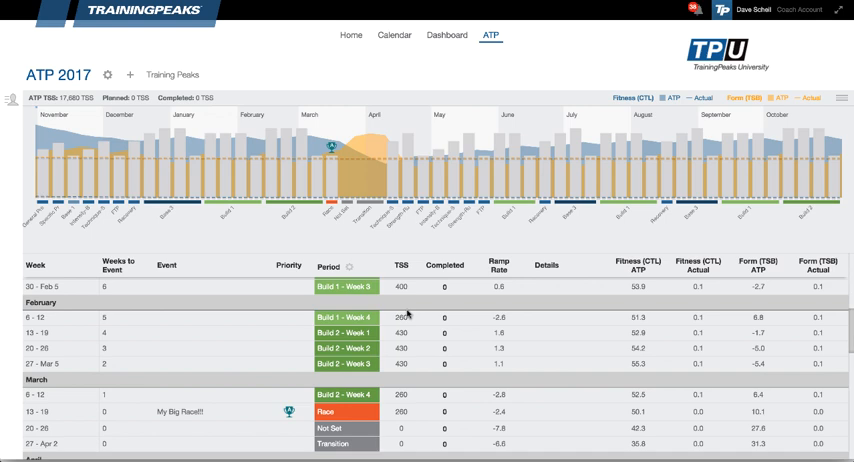
pyautogui.moveTo(80, 158)
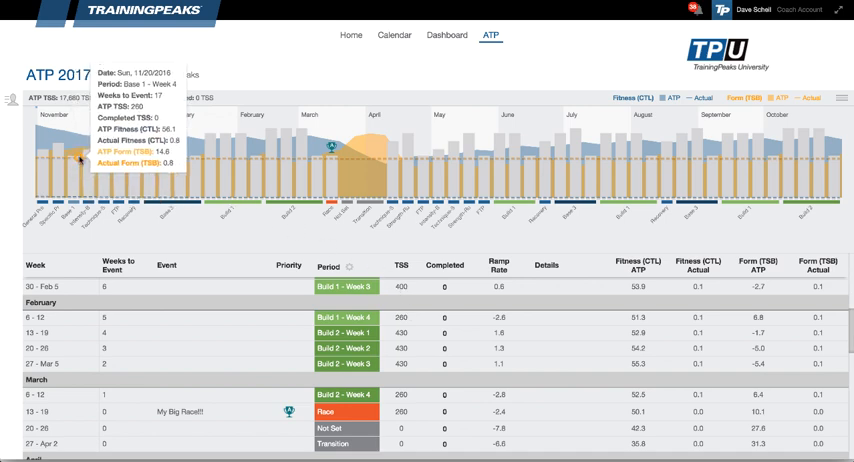
pyautogui.moveTo(103, 160)
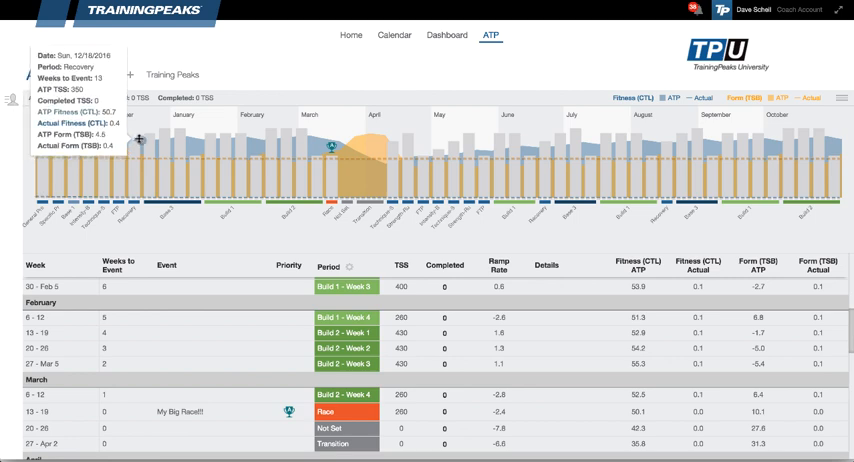
pyautogui.moveTo(142, 147)
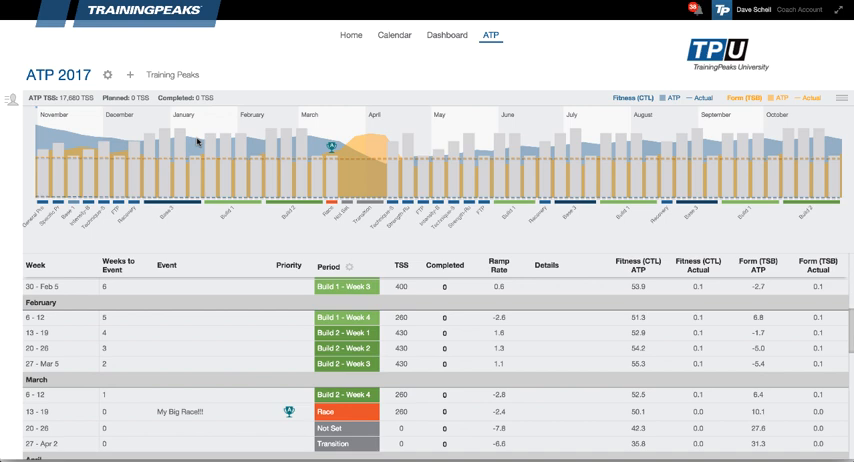
pyautogui.moveTo(191, 158)
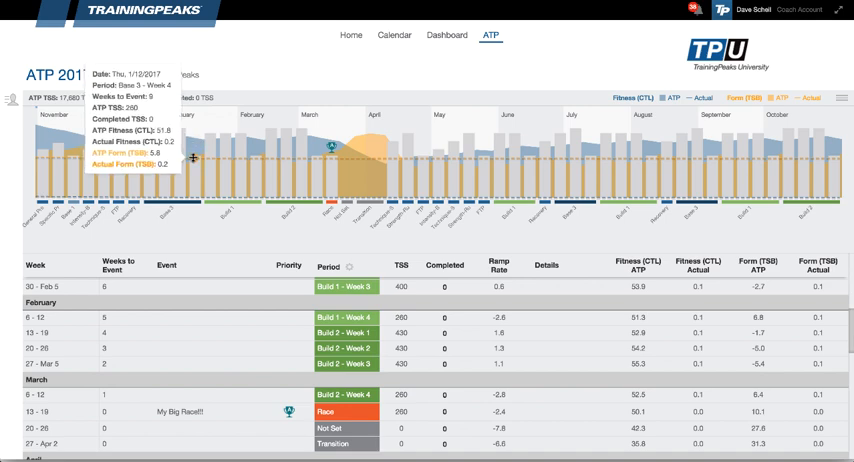
pyautogui.moveTo(213, 162)
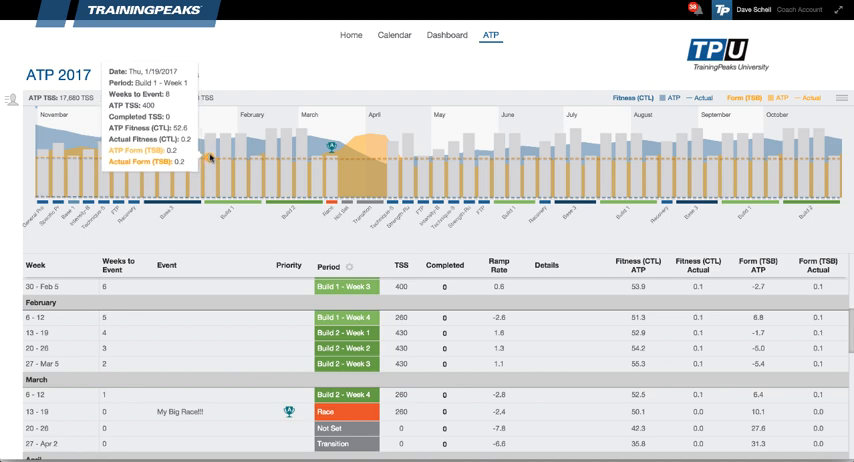
pyautogui.moveTo(205, 140)
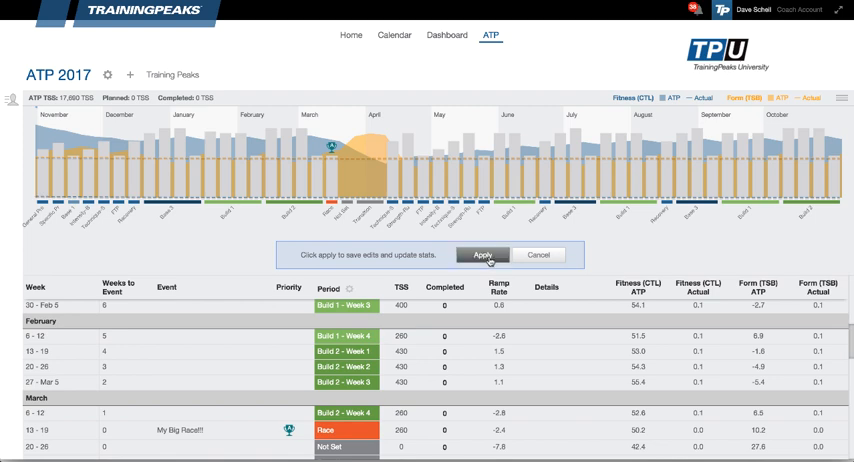
# Apply the pending plan edits to update fitness and form stats.
pyautogui.click(485, 253)
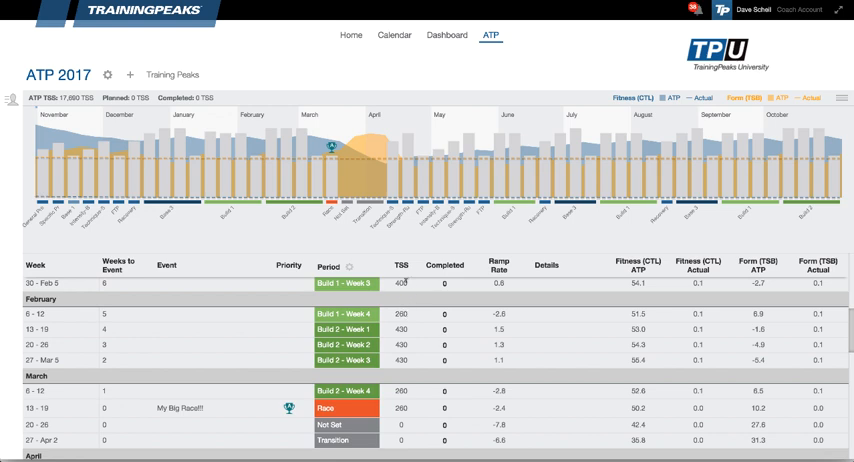
# Edit weekly TSS from 30 - Feb 5 onward to 300, 400 and 500.
pyautogui.click(404, 291)
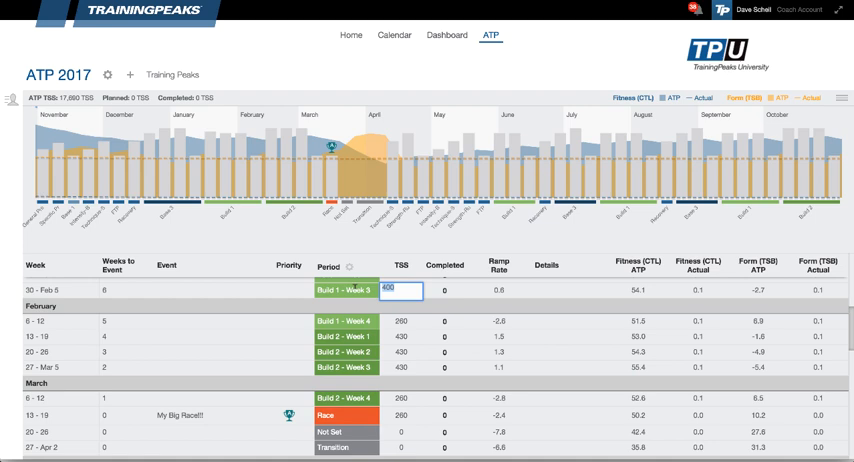
pyautogui.write('300')
pyautogui.click(402, 322)
pyautogui.write('400')
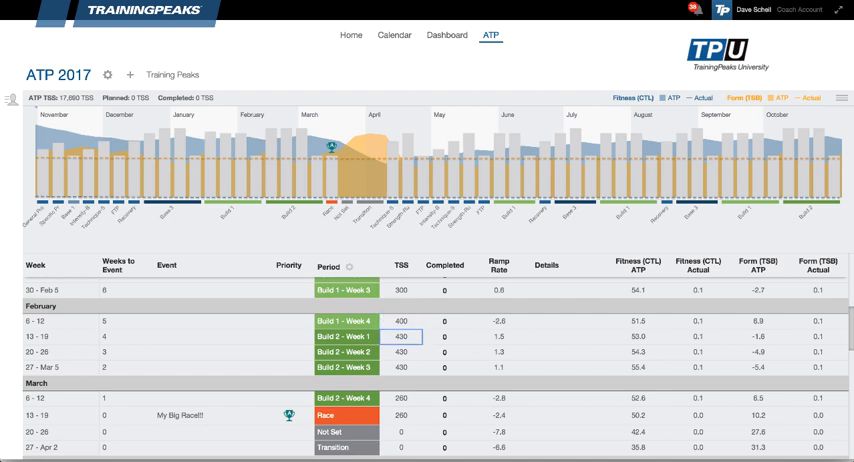
pyautogui.write('500')
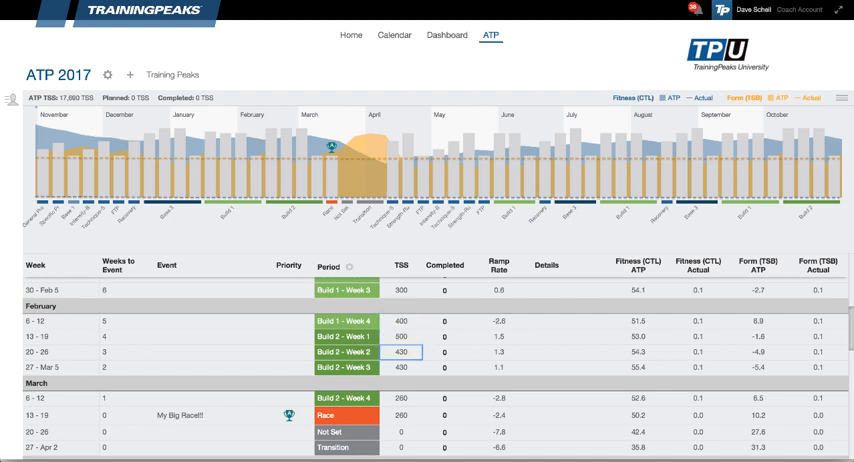